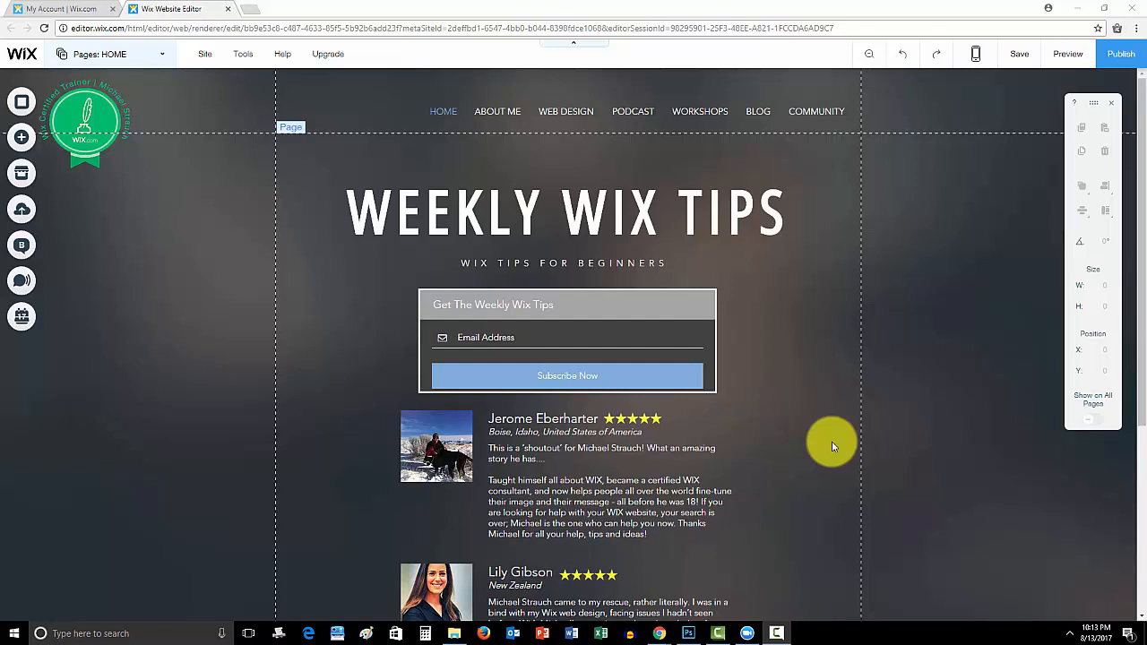
pyautogui.moveTo(649, 309)
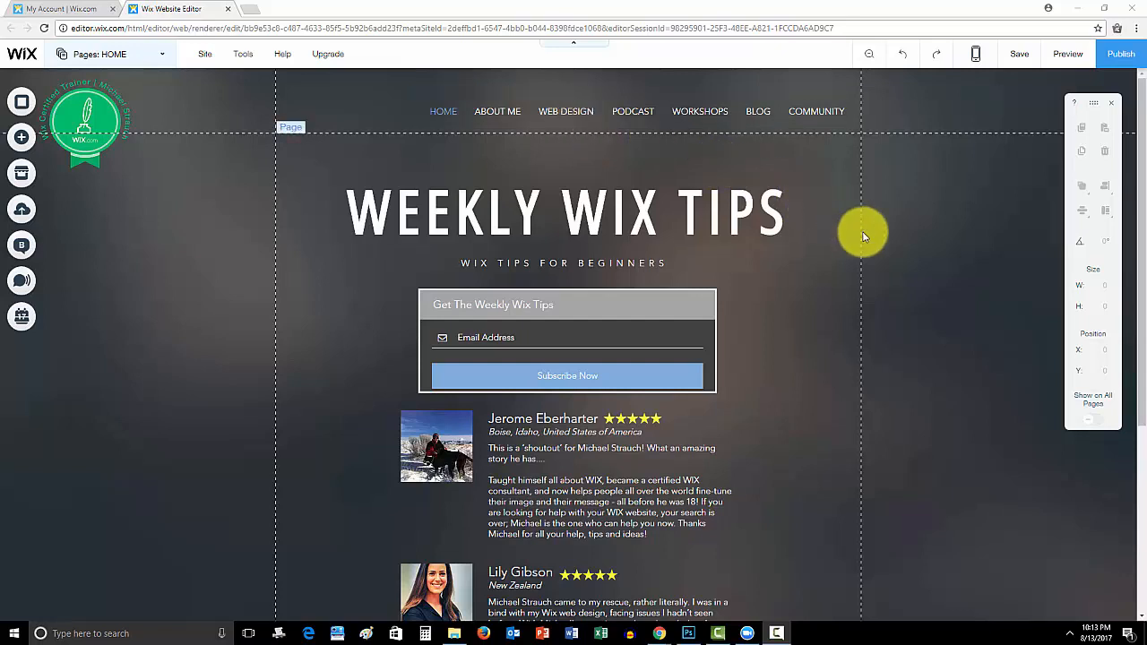
pyautogui.moveTo(870, 254)
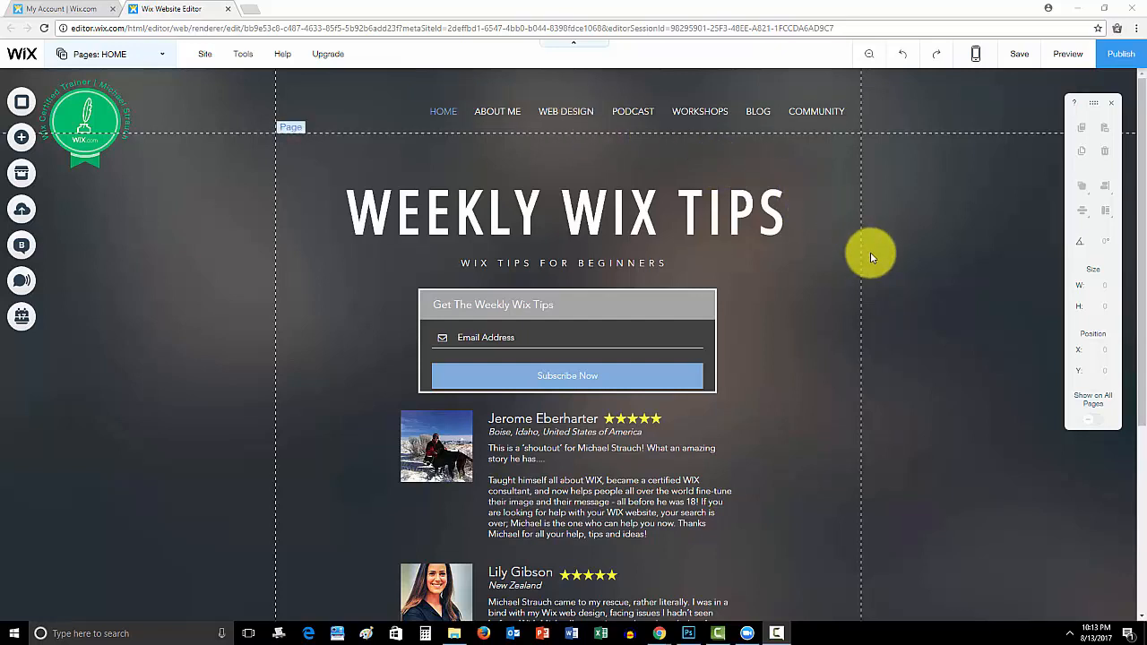
pyautogui.moveTo(828, 308)
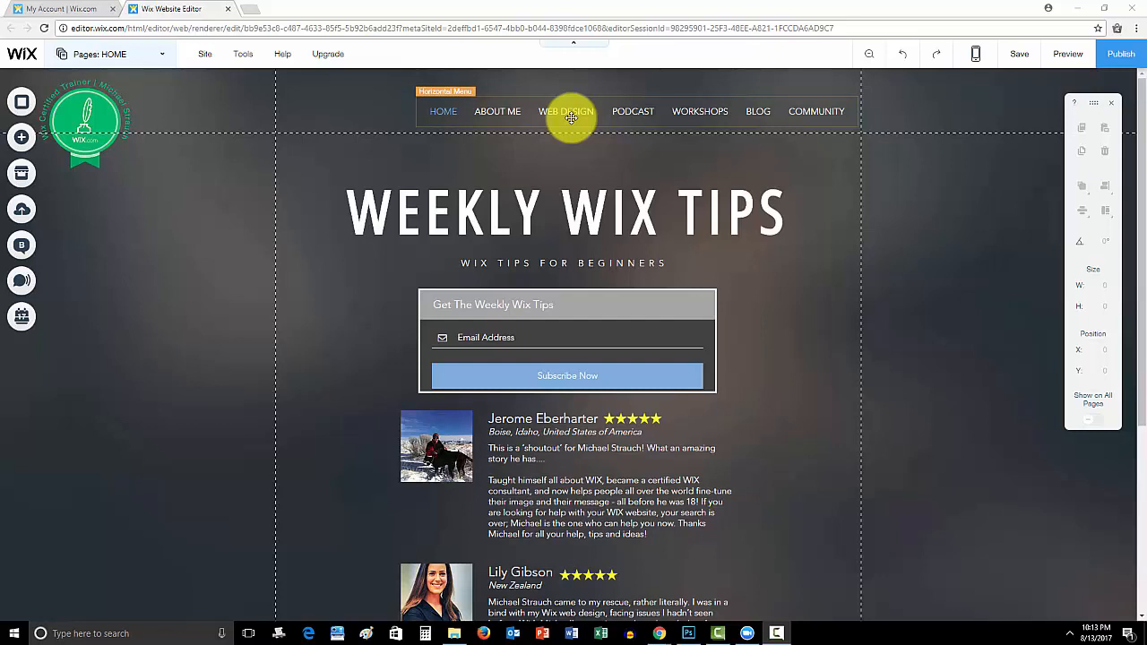
pyautogui.moveTo(635, 158)
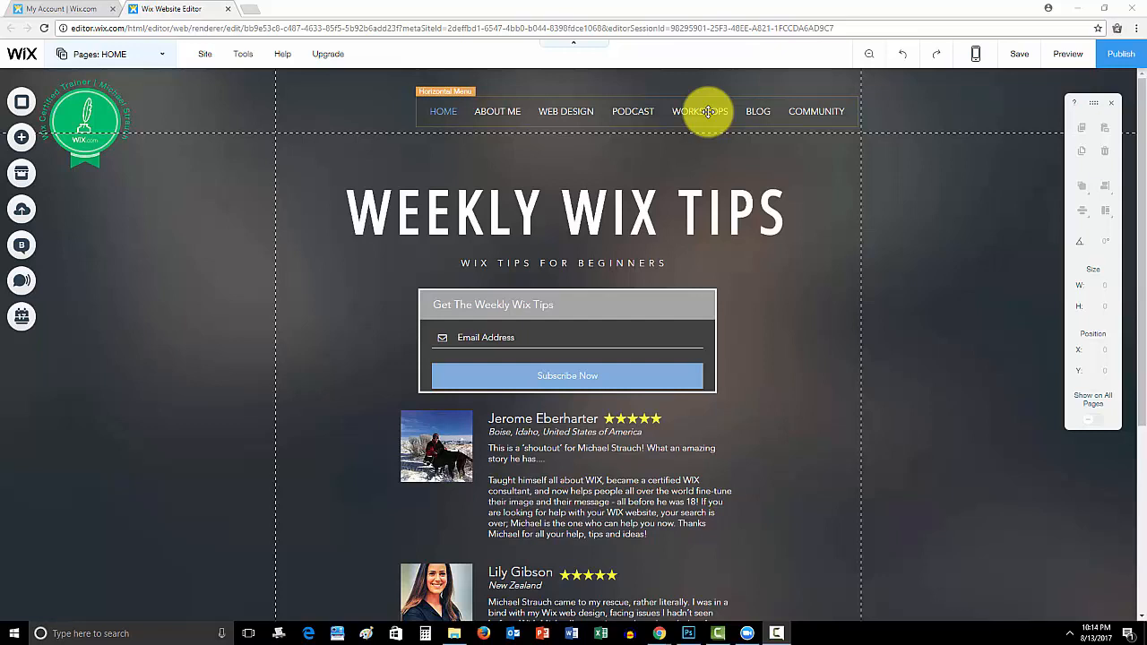
pyautogui.moveTo(818, 111)
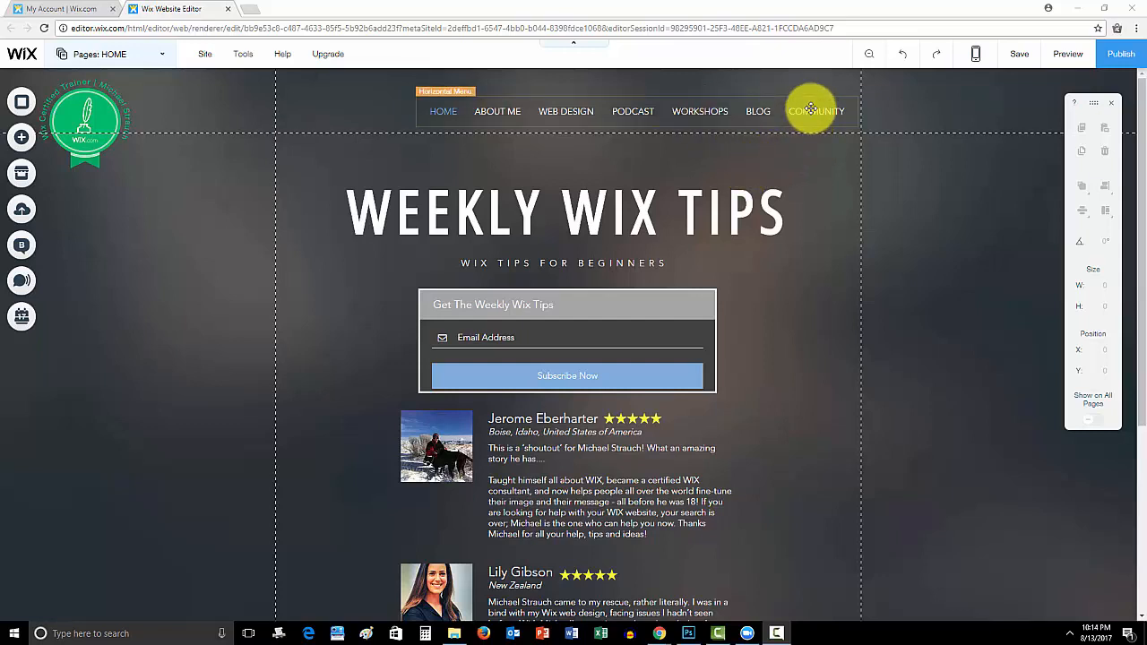
pyautogui.moveTo(758, 106)
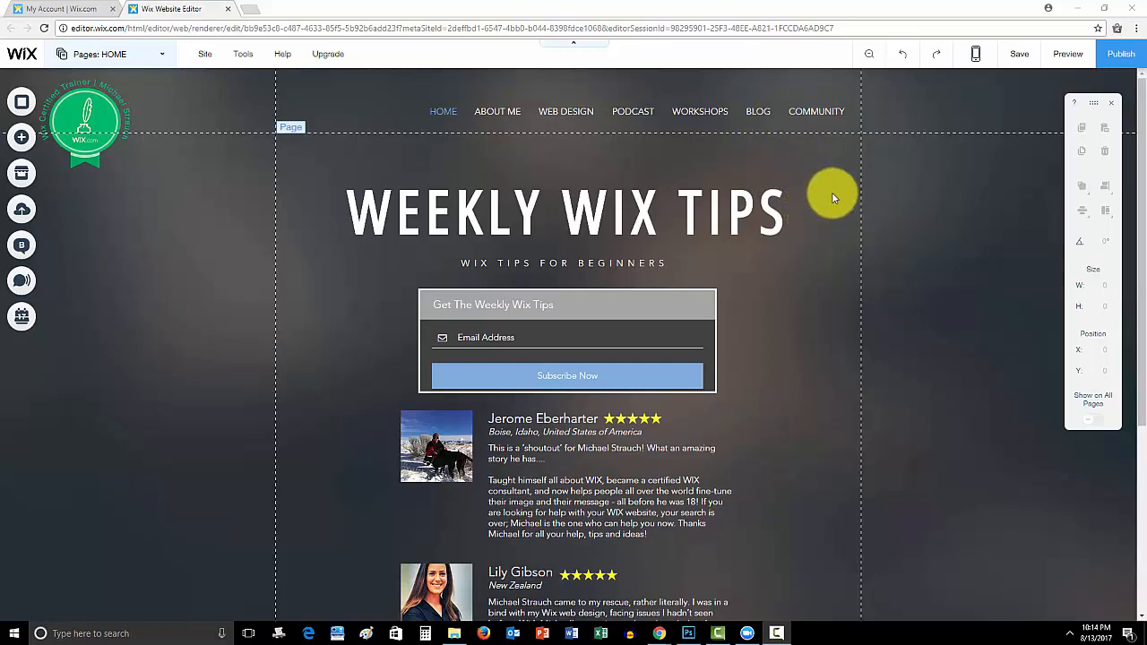
pyautogui.moveTo(312, 188)
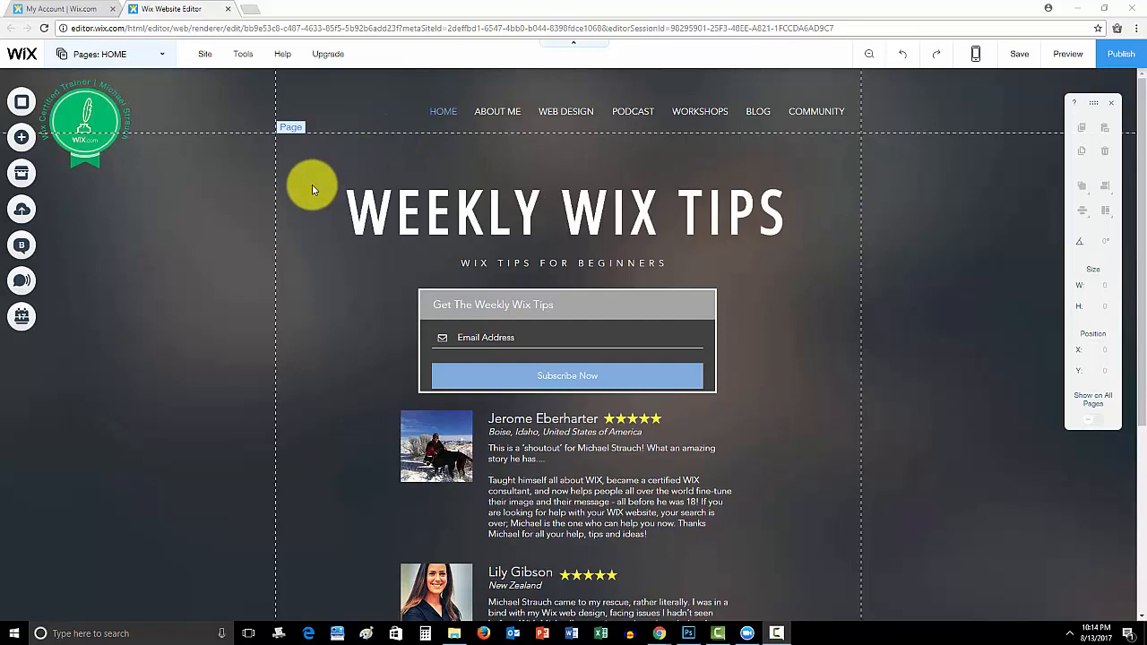
# Step: Enable Developer Tools from the Tools menu so site structure and properties panels show
pyautogui.click(242, 54)
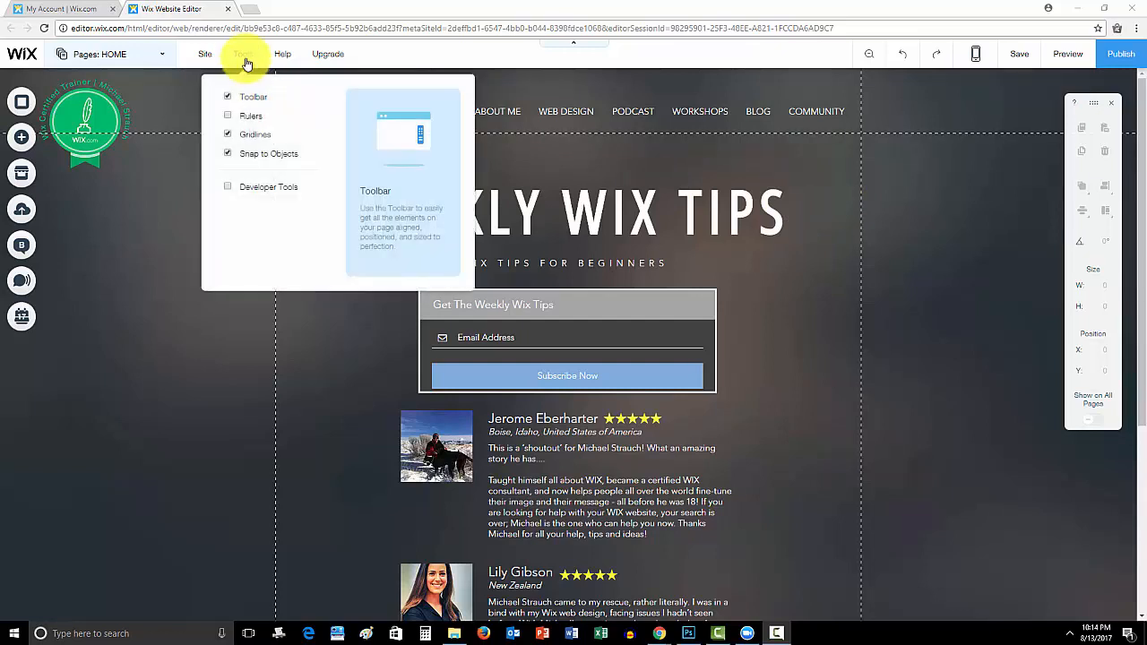
pyautogui.moveTo(226, 186)
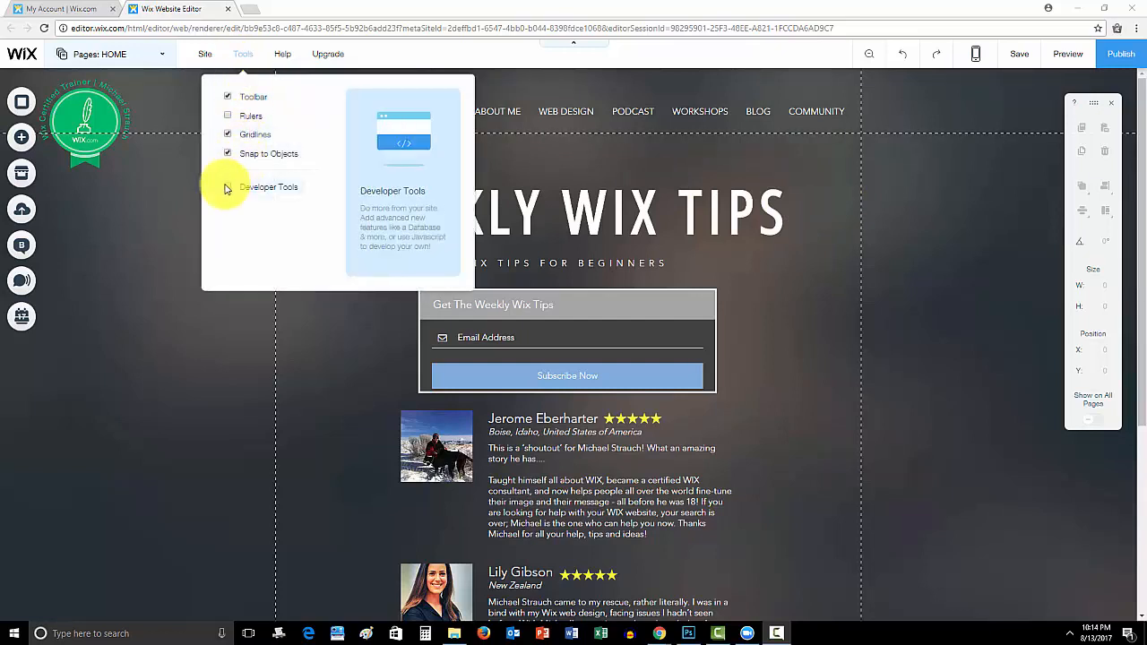
pyautogui.click(227, 186)
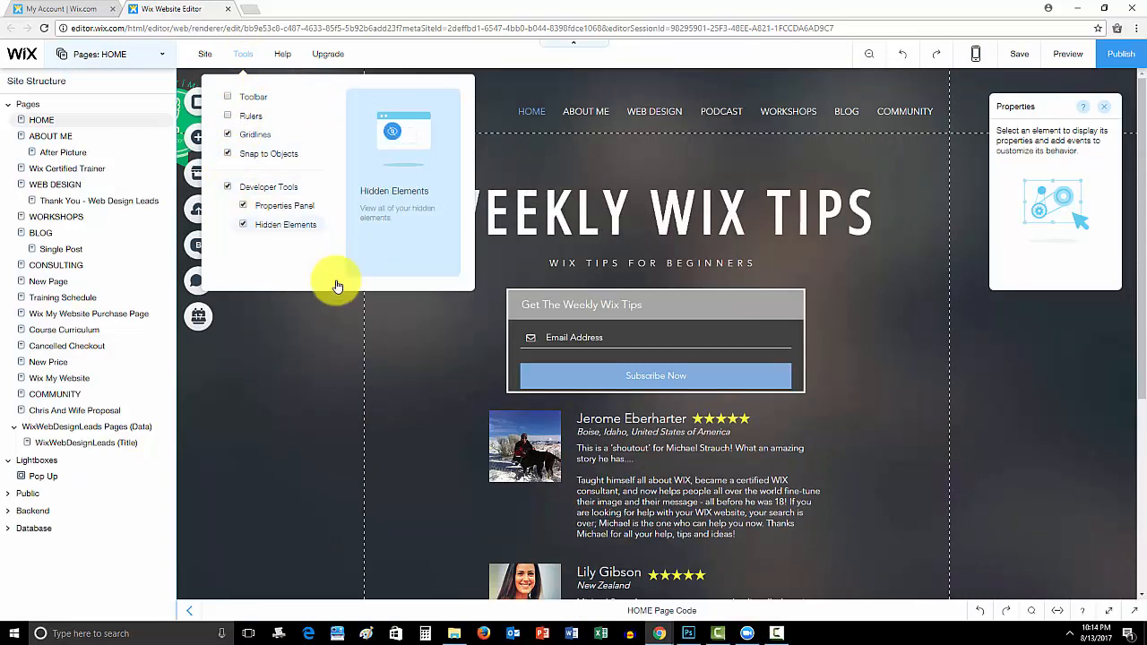
pyautogui.click(301, 377)
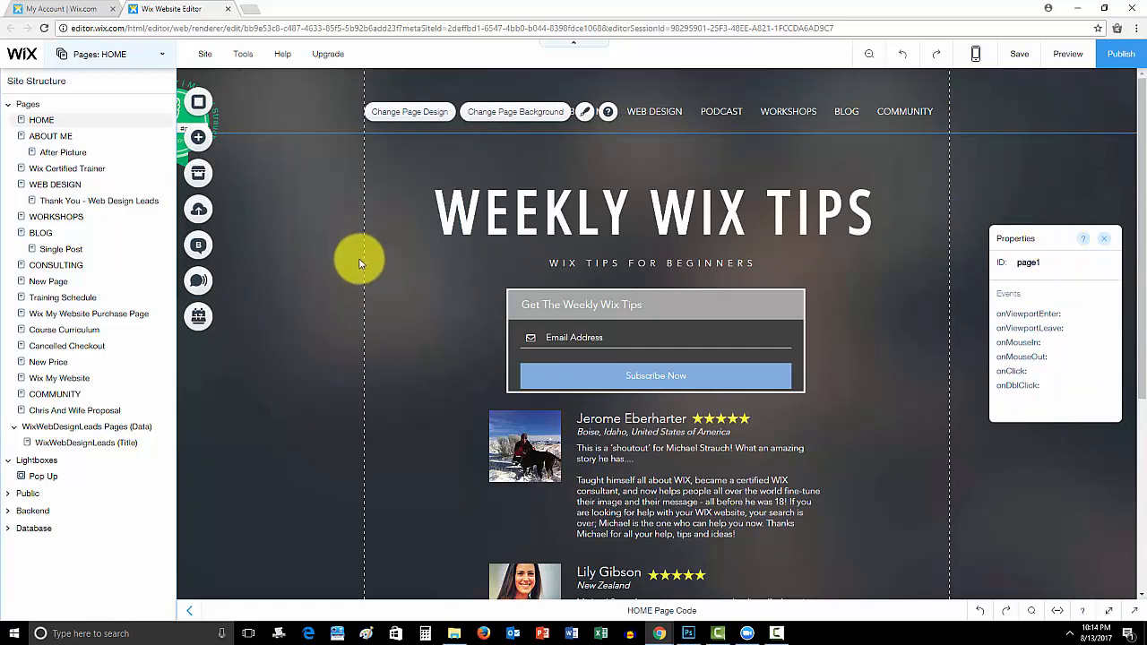
pyautogui.moveTo(323, 226)
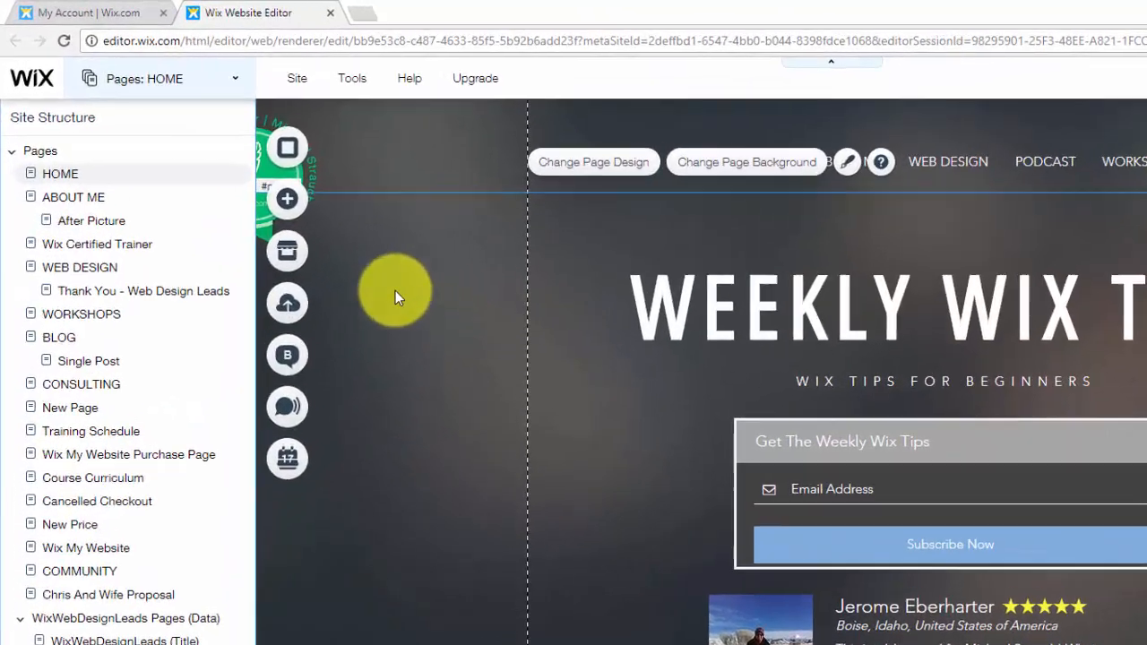
# Step: Add a Member Login element from Add > More into the site header
pyautogui.click(286, 198)
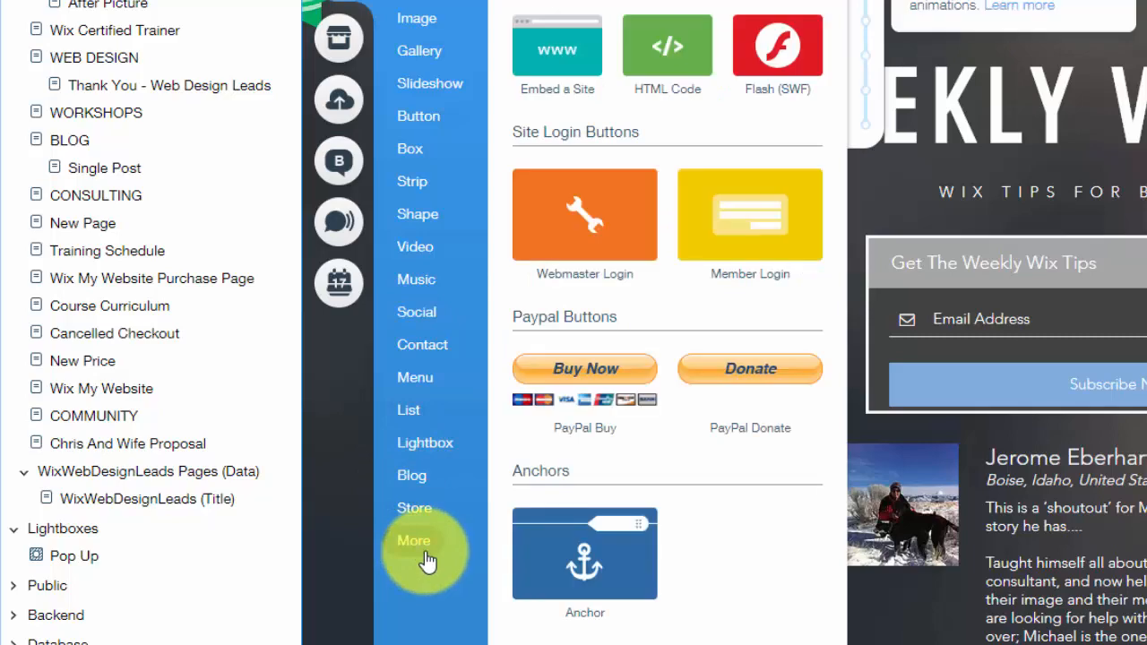
pyautogui.click(750, 215)
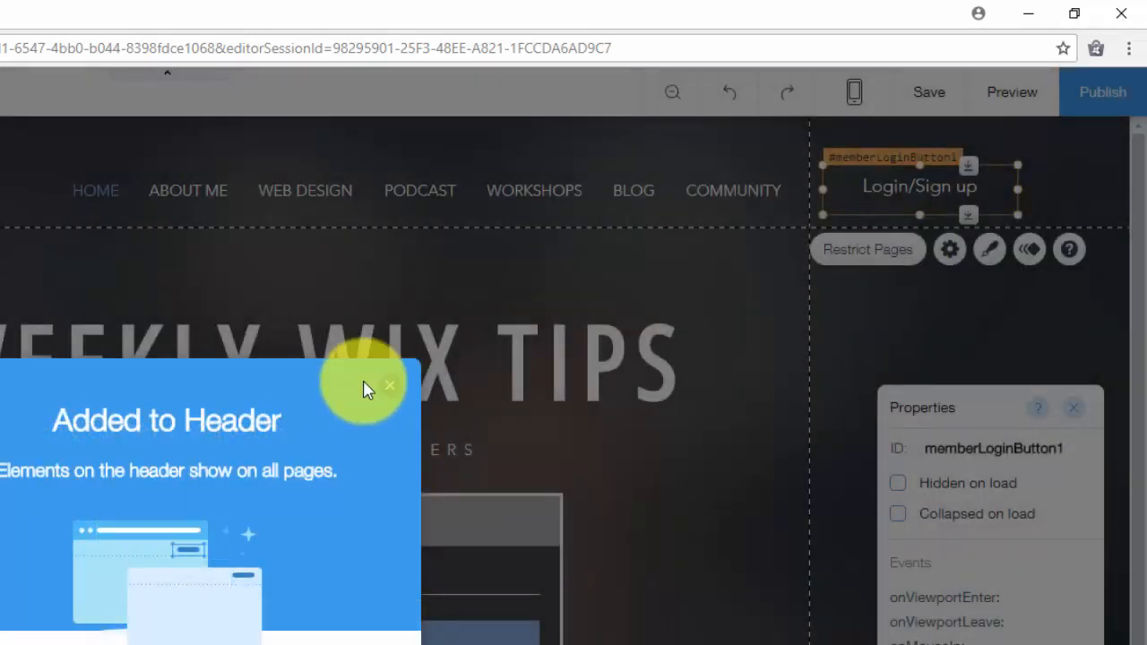
pyautogui.click(389, 385)
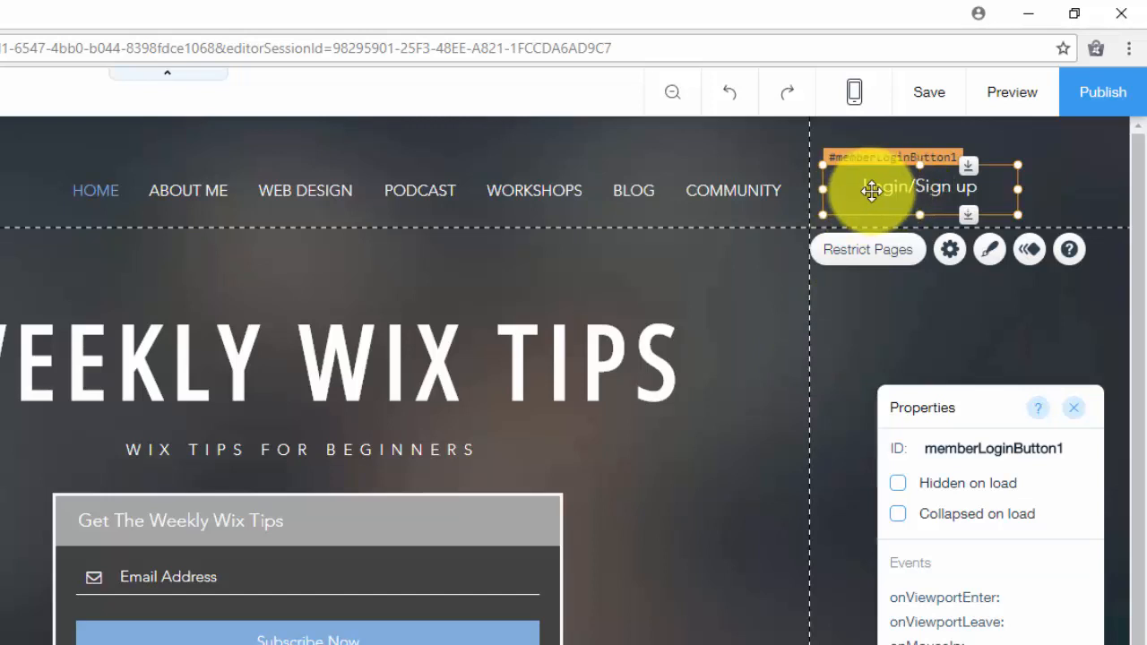
pyautogui.moveTo(897, 358)
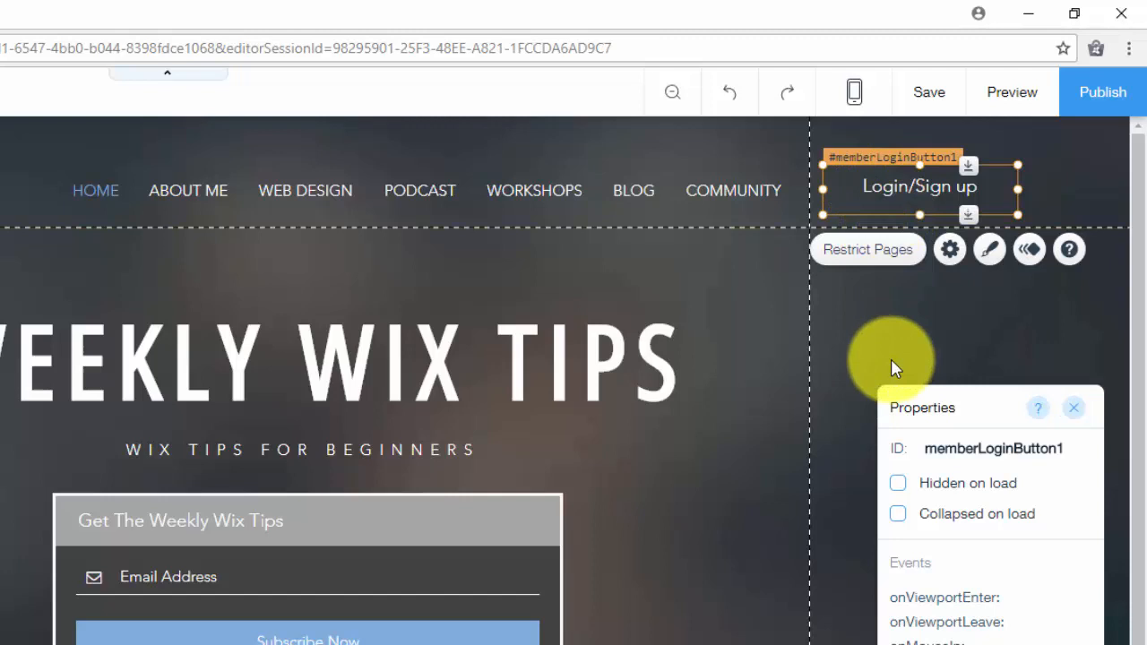
pyautogui.moveTo(904, 265)
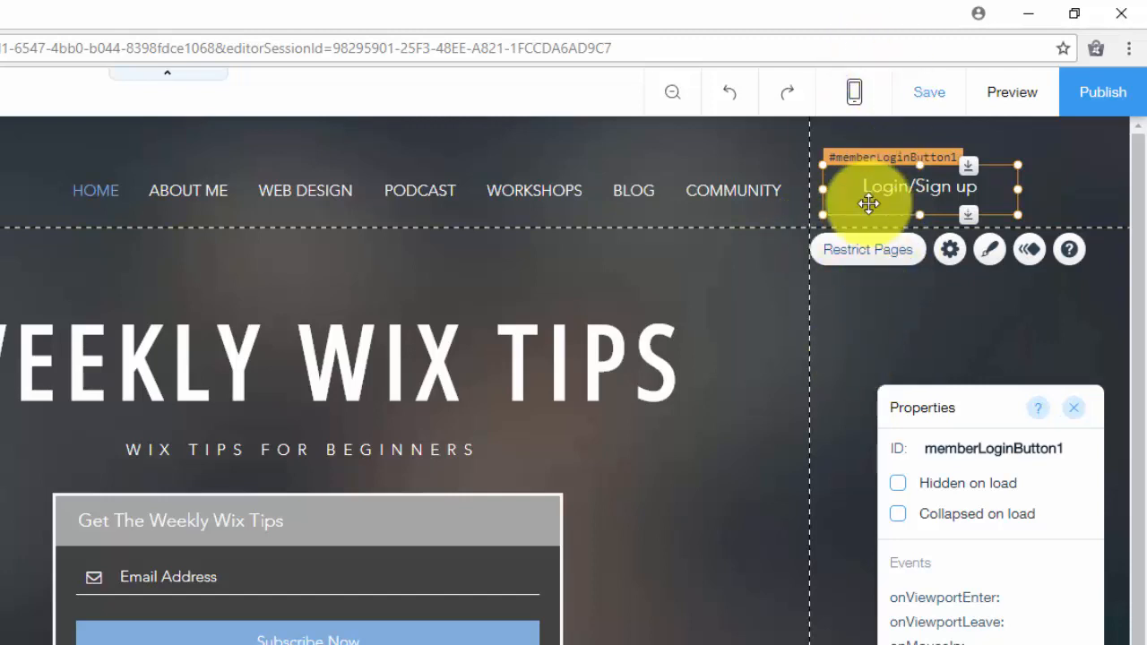
pyautogui.moveTo(1011, 93)
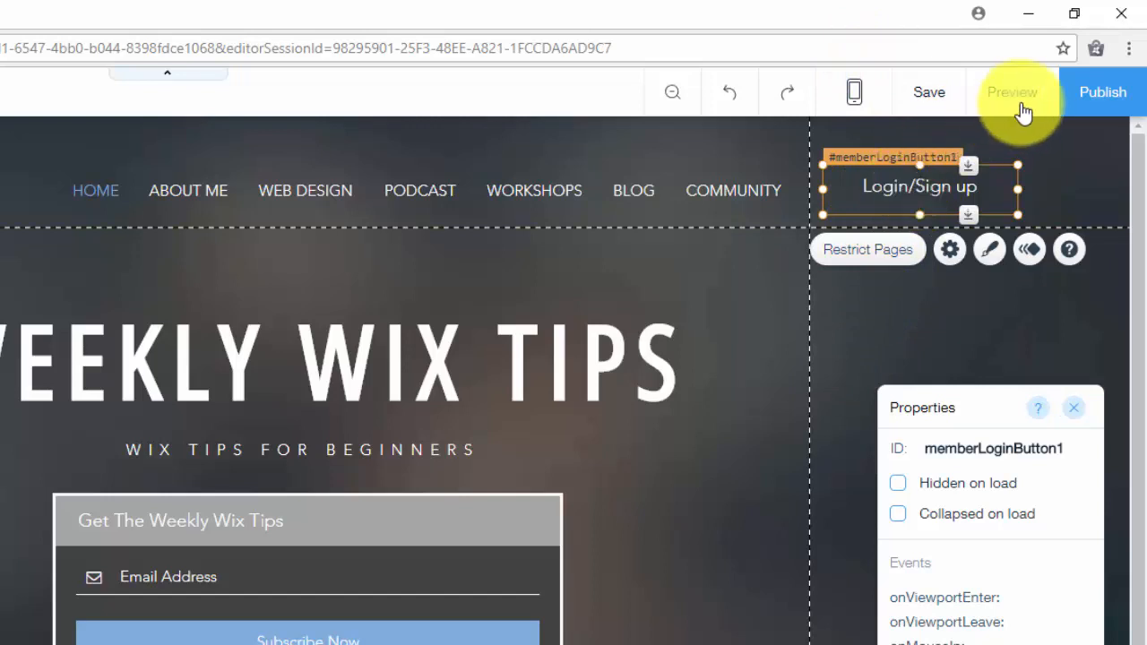
pyautogui.click(1011, 91)
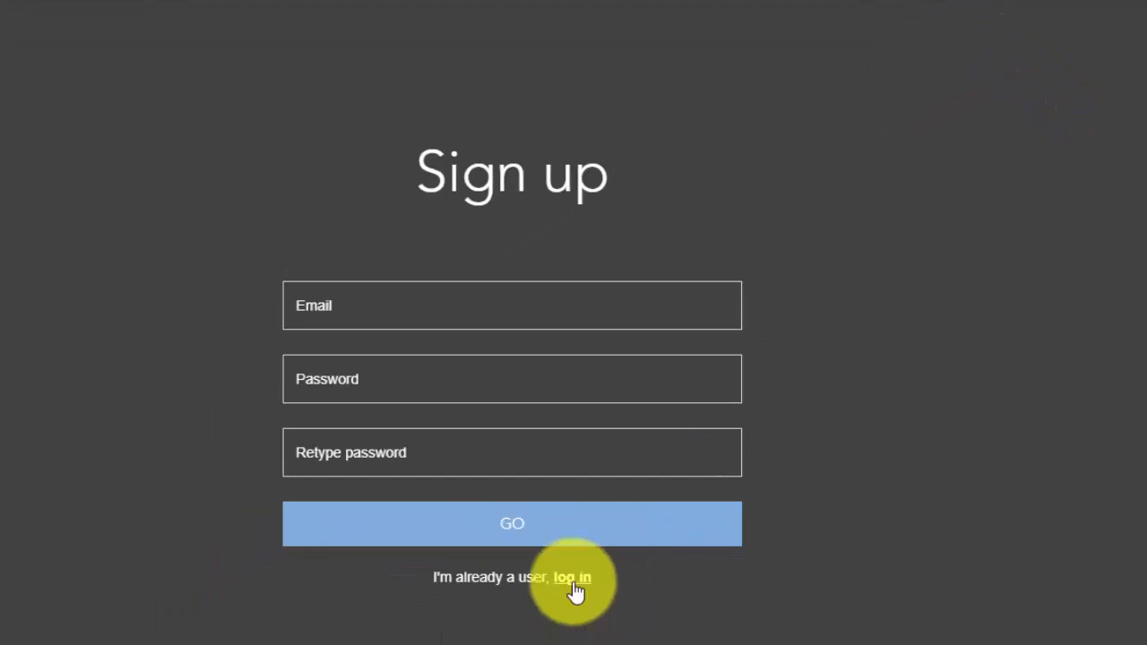
pyautogui.click(572, 577)
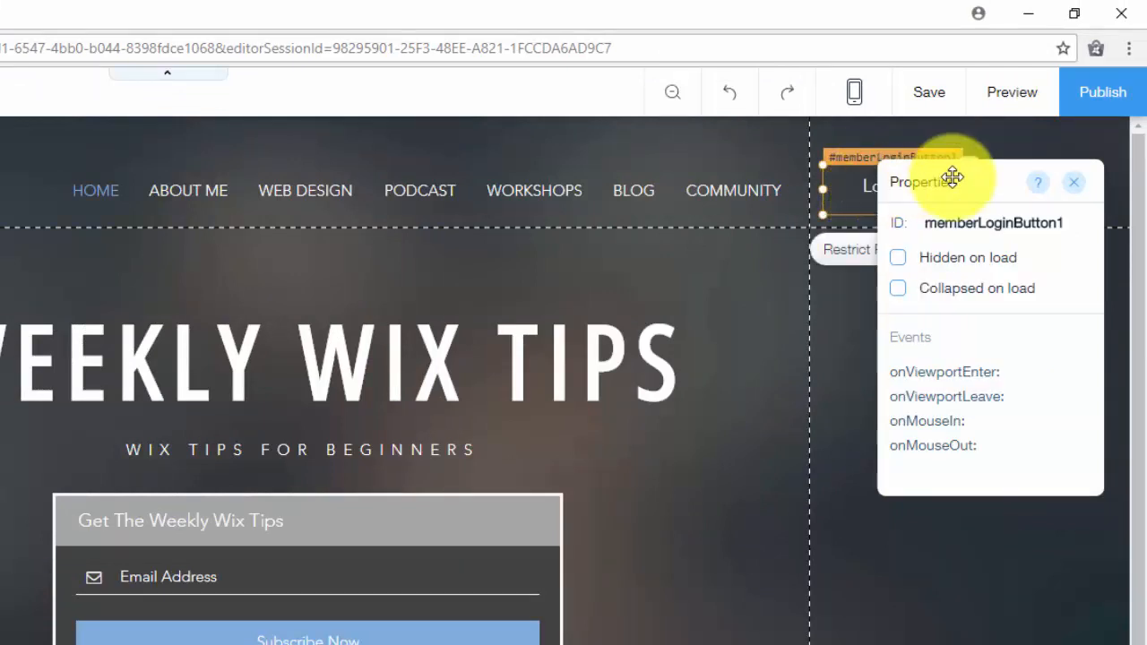
# Step: From the Login/Sign up button settings, bring up member signup settings for all member pages
pyautogui.click(950, 249)
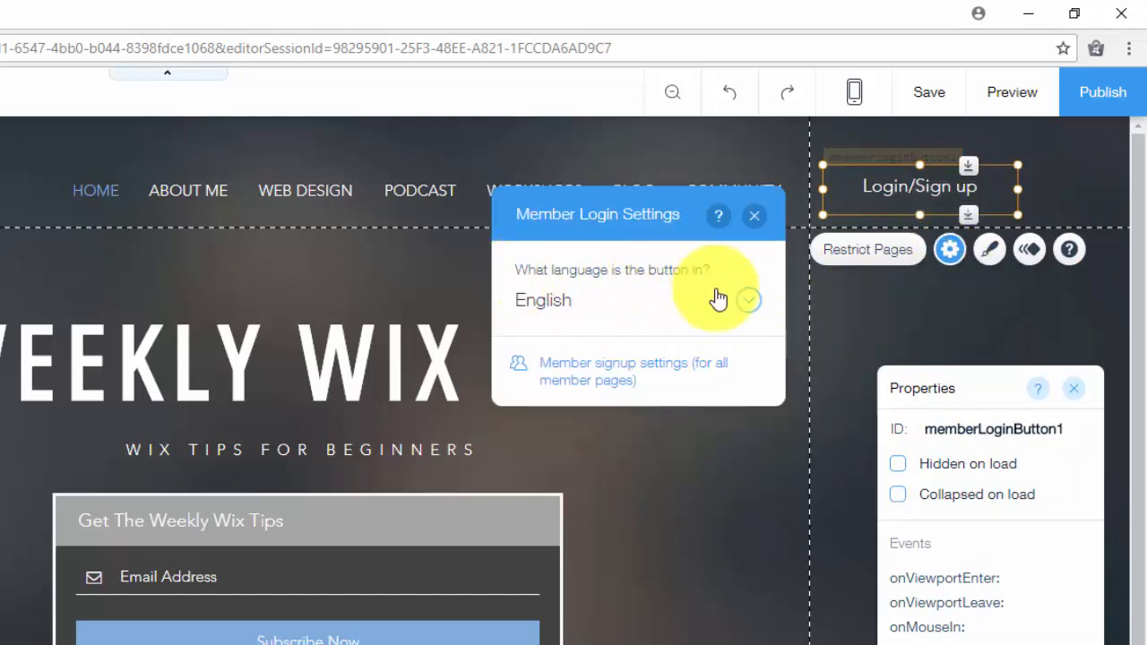
pyautogui.moveTo(663, 371)
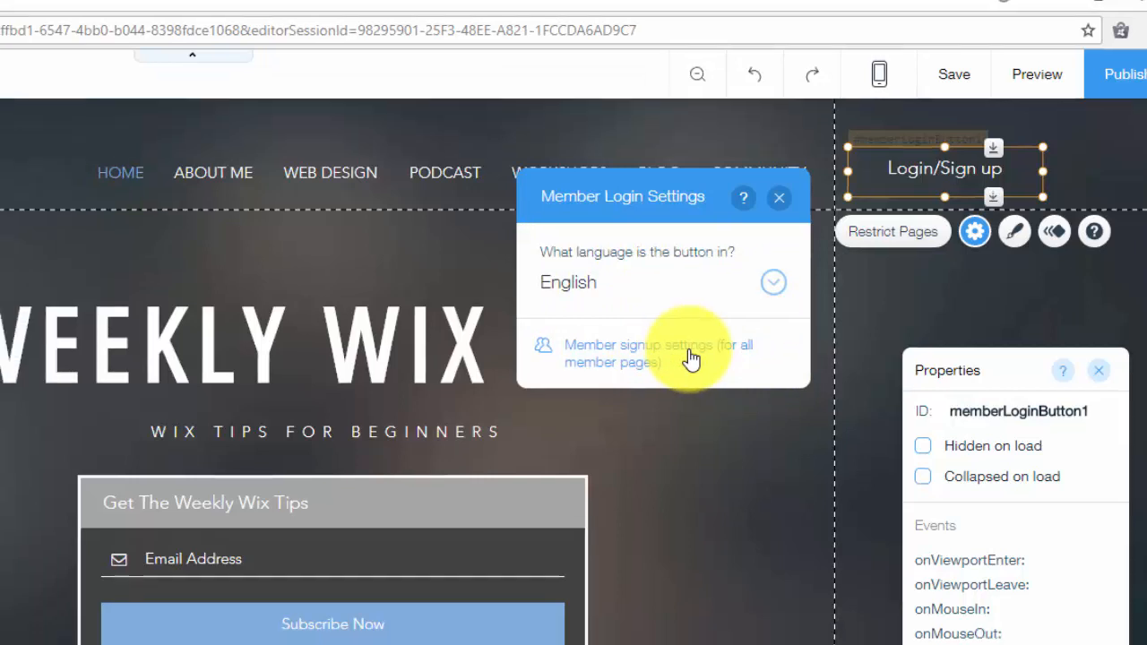
pyautogui.click(658, 352)
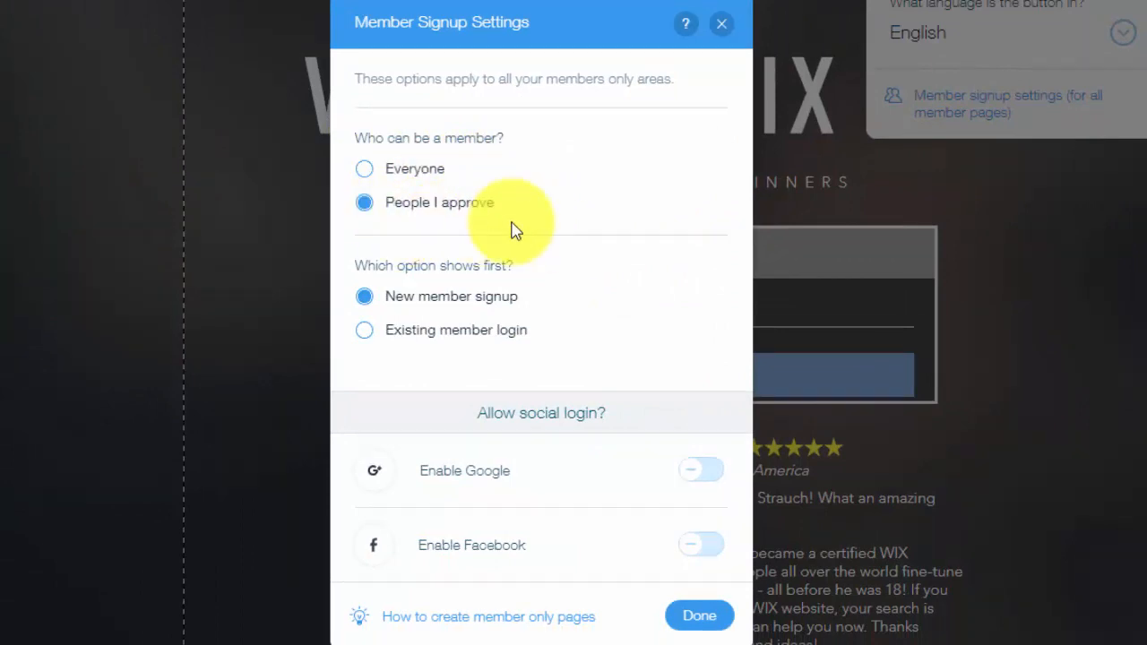
# Step: Confirm 'People I approve', new member signup first, social logins off, and finish with Done
pyautogui.click(364, 169)
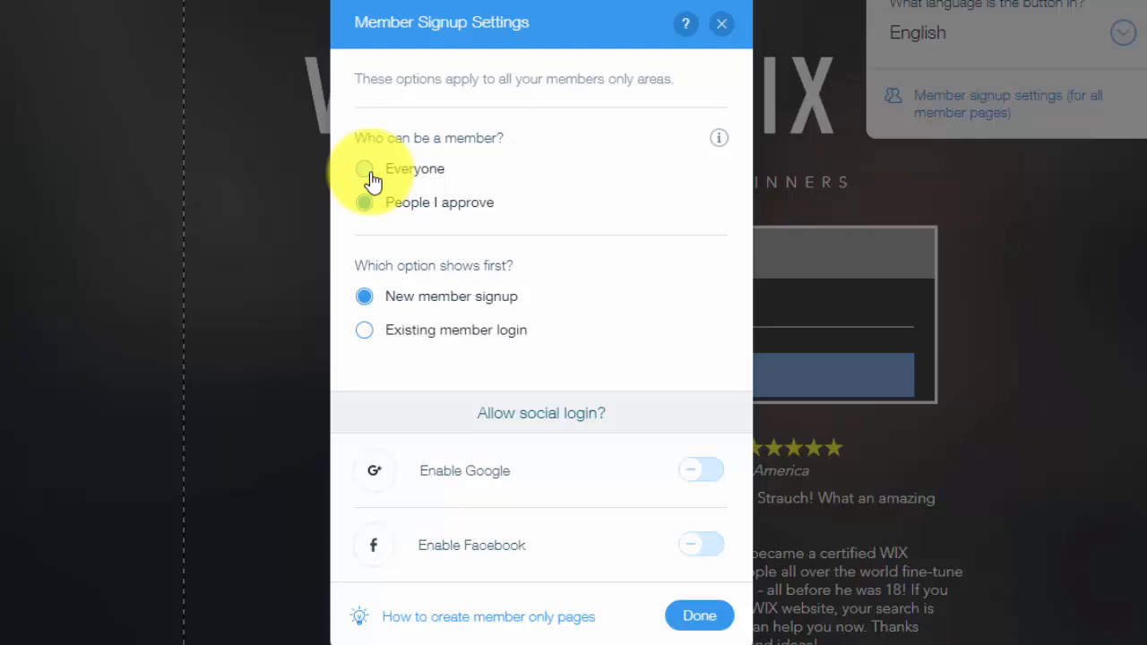
pyautogui.click(364, 201)
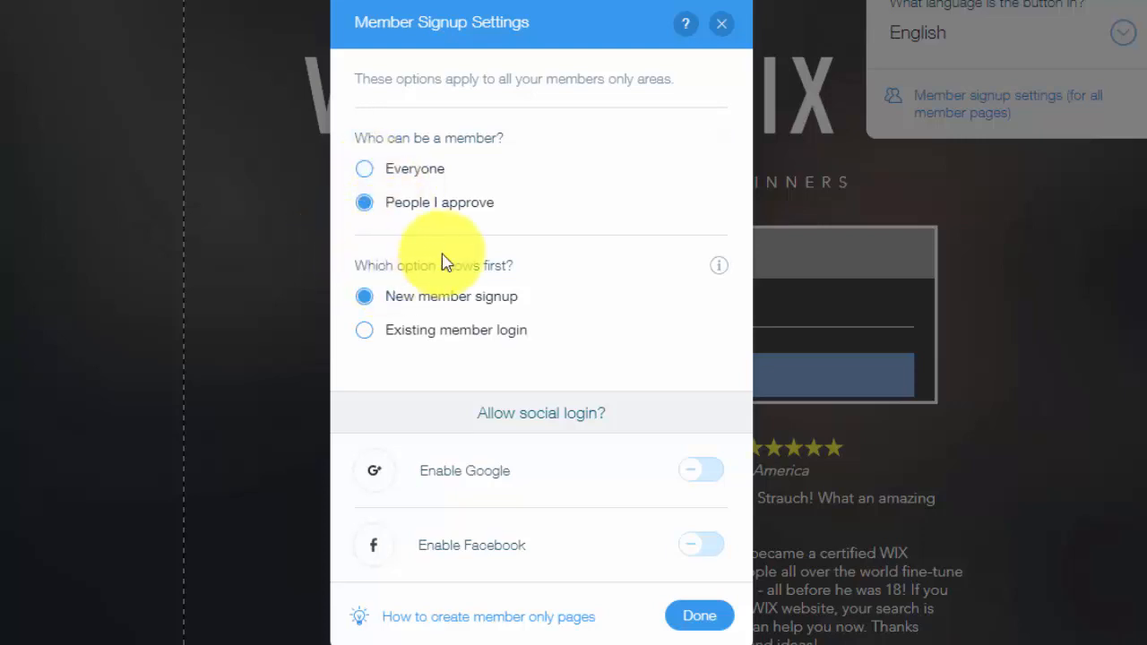
pyautogui.moveTo(450, 309)
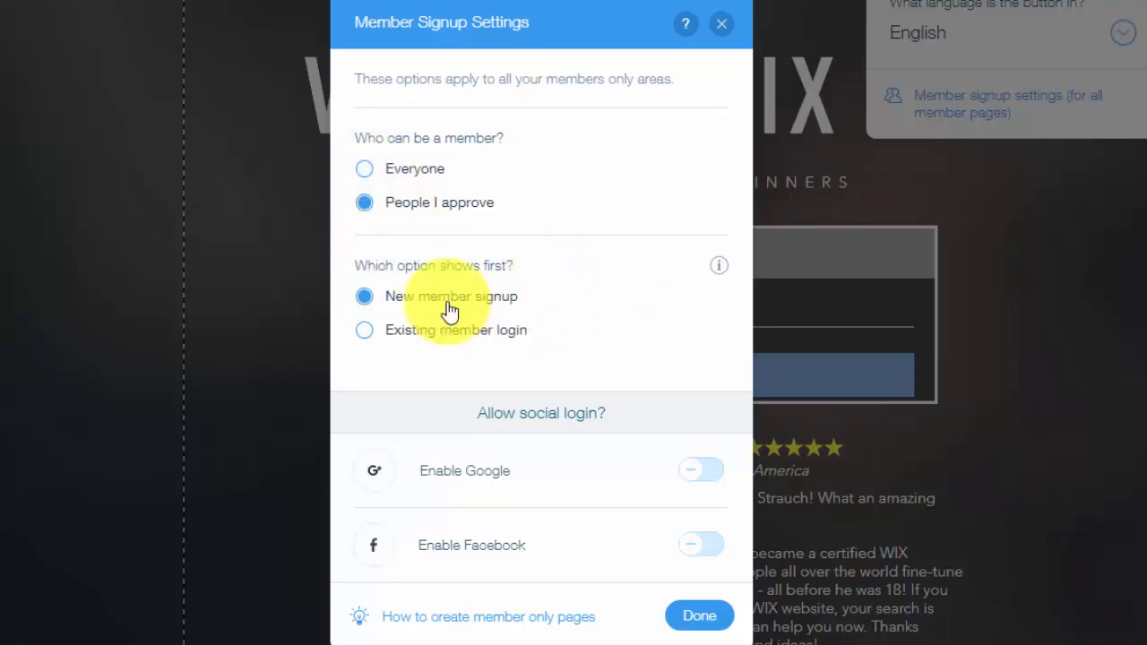
pyautogui.moveTo(608, 260)
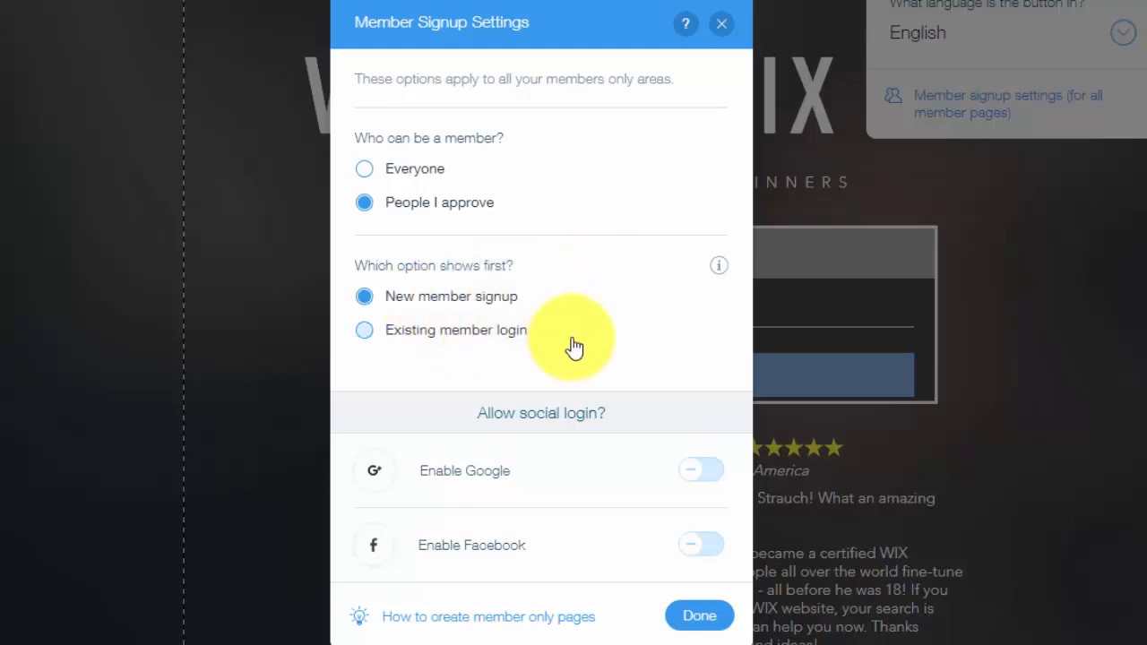
pyautogui.moveTo(631, 437)
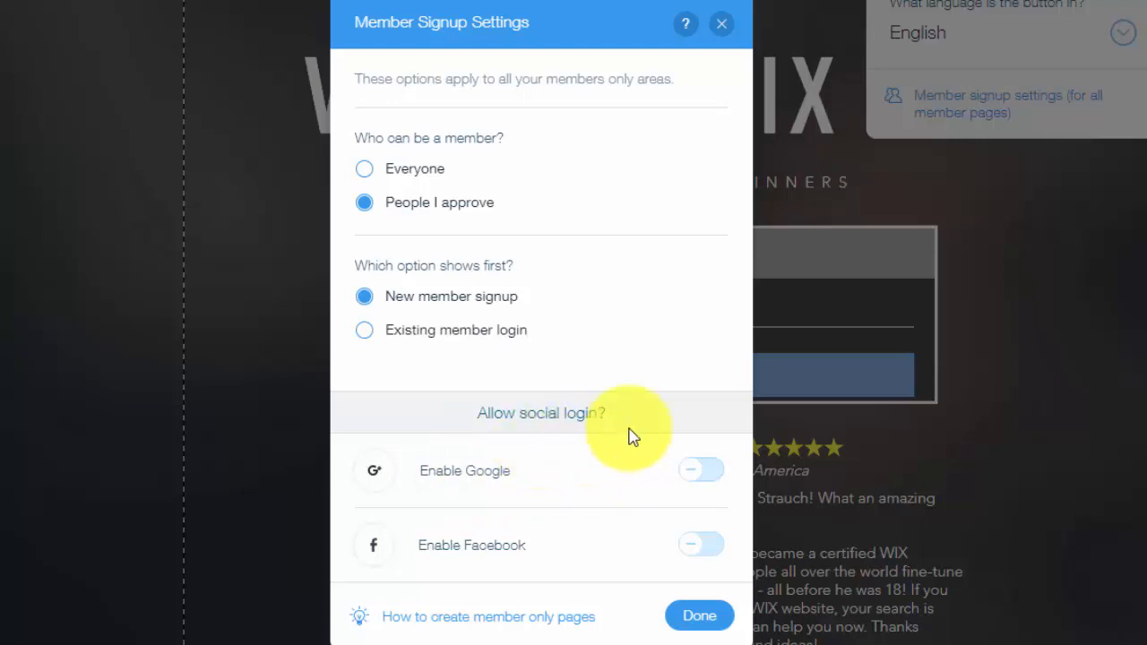
pyautogui.moveTo(484, 481)
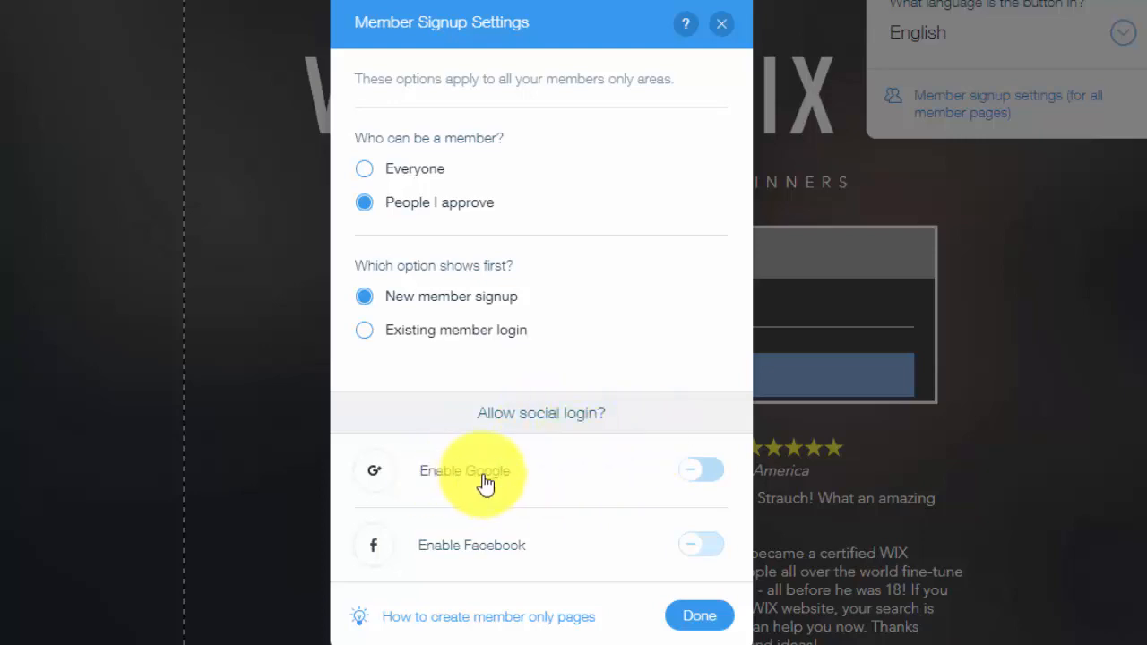
pyautogui.moveTo(785, 574)
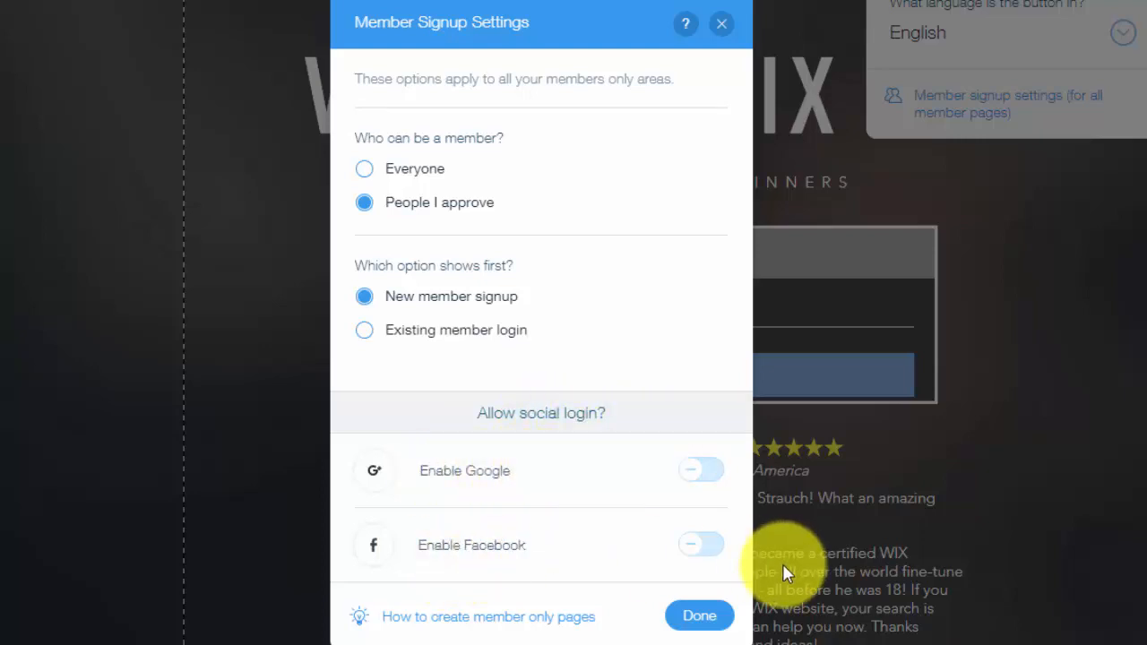
pyautogui.moveTo(699, 617)
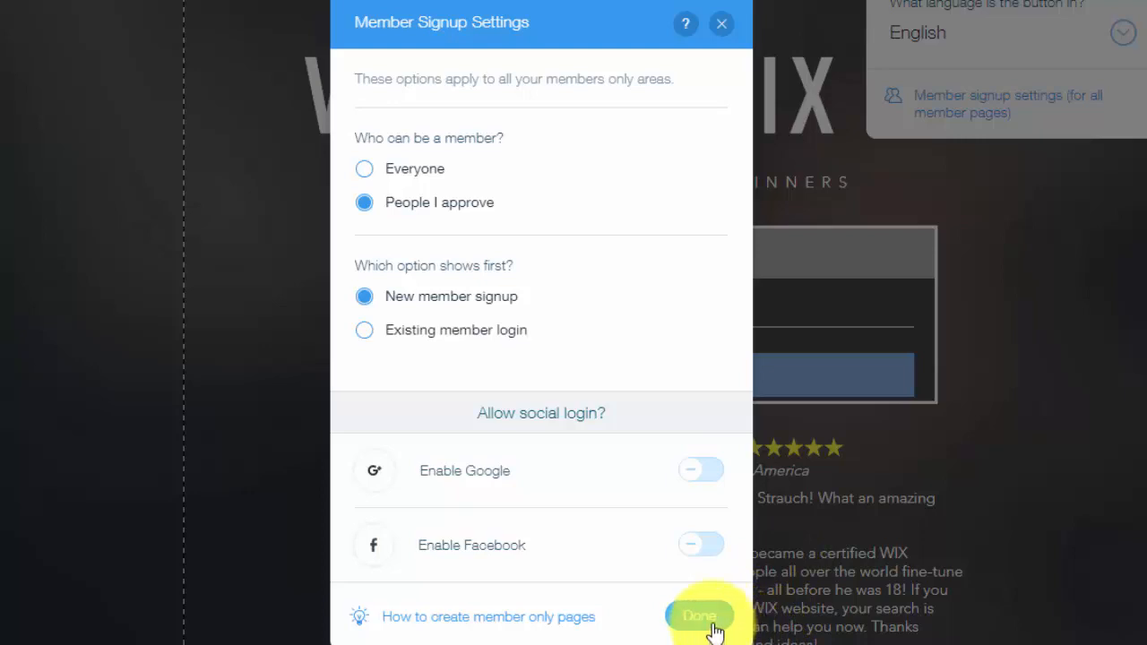
pyautogui.click(699, 617)
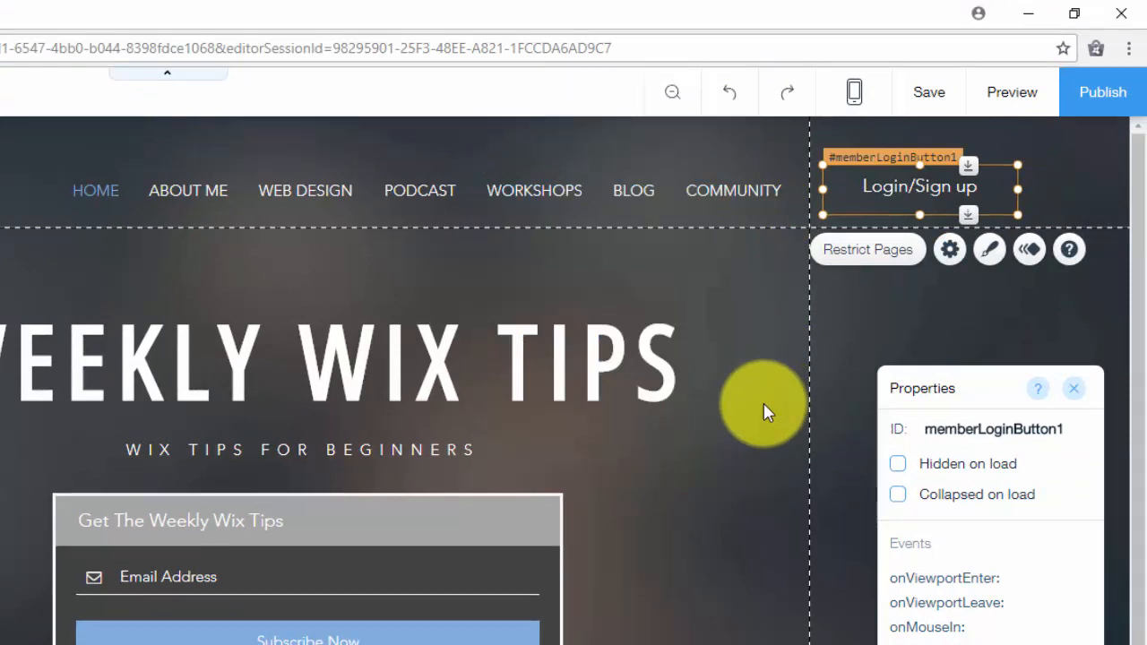
pyautogui.moveTo(628, 278)
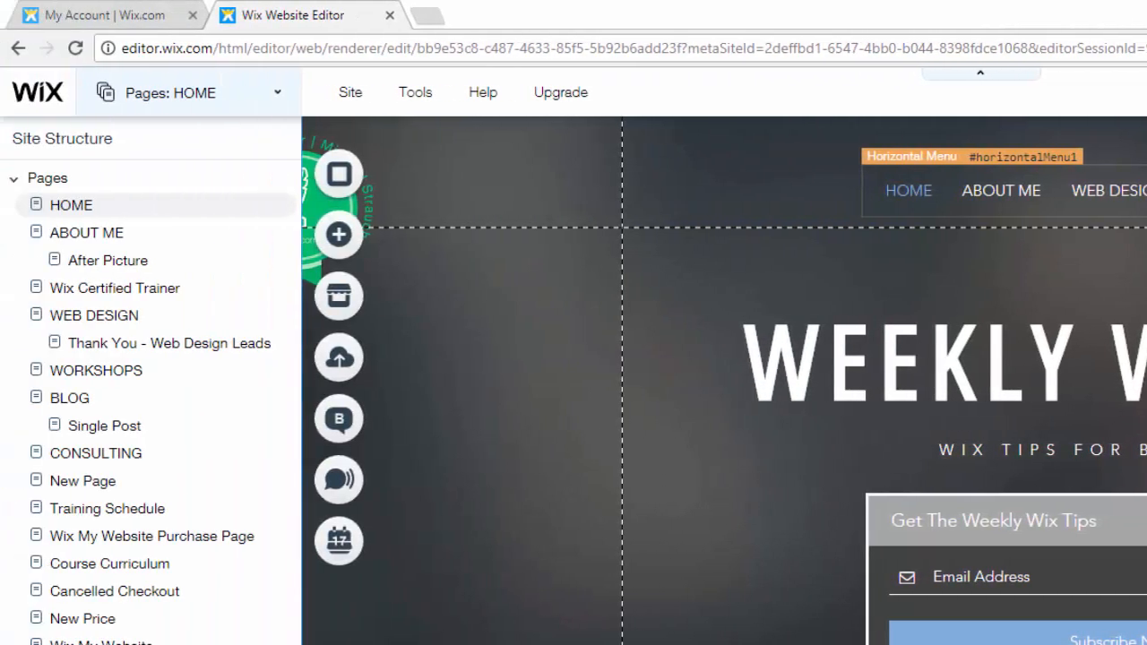
# Step: Bring up the Pages panel listing the site's pages and lightboxes
pyautogui.click(171, 93)
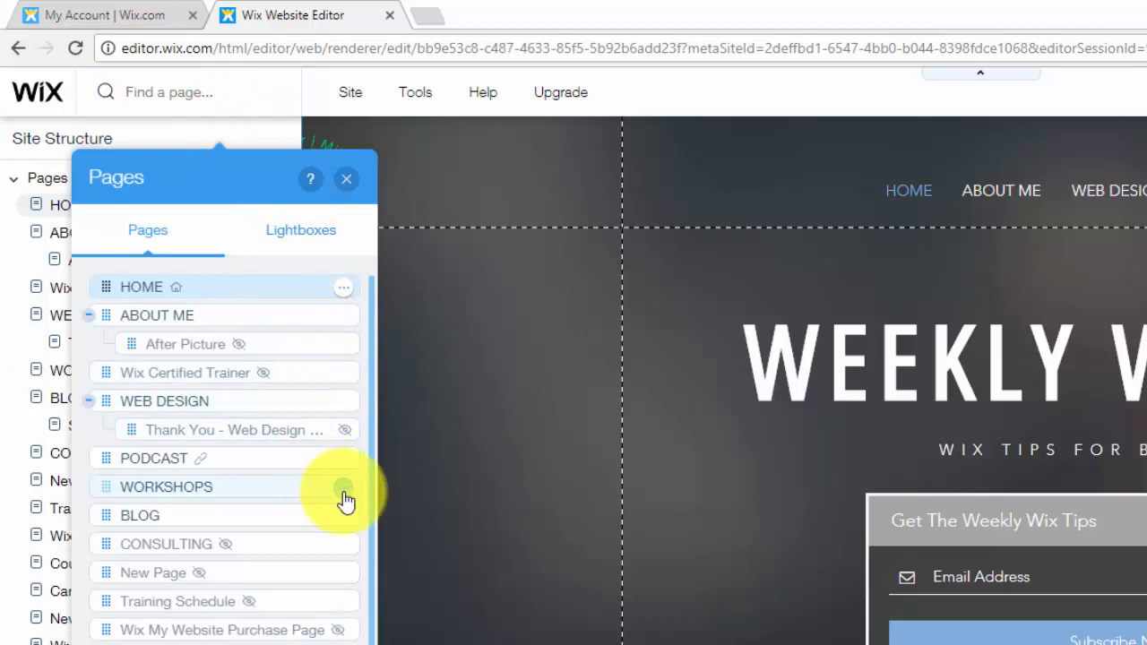
# Step: Check the WORKSHOPS page permissions, keeping No restrictions, and finish with Done
pyautogui.click(345, 487)
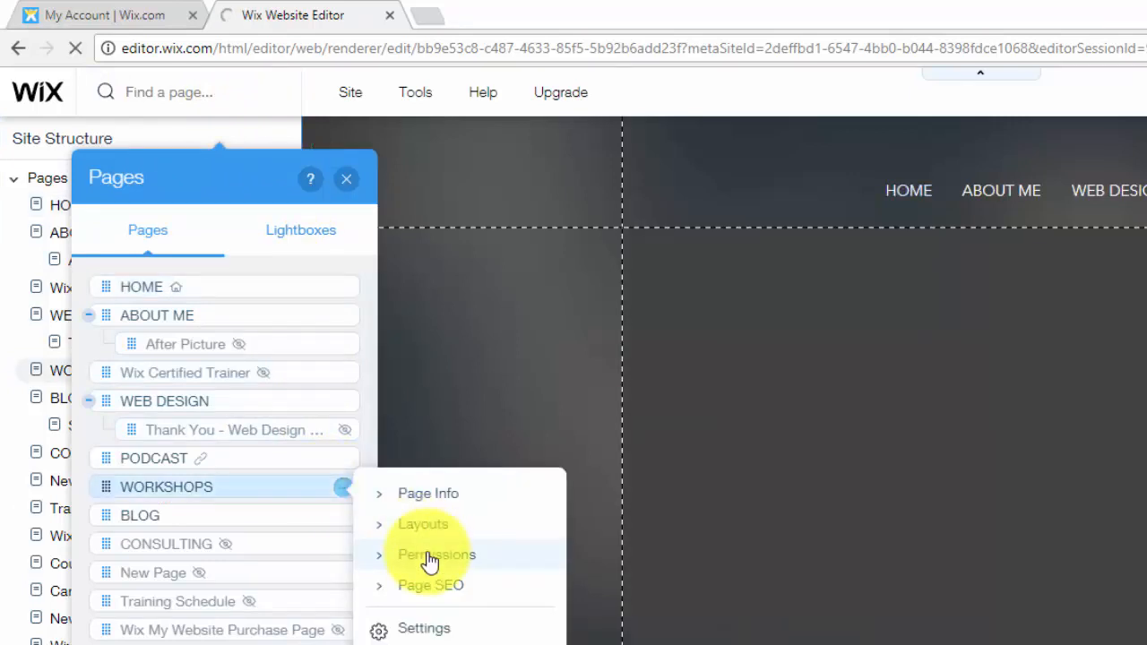
pyautogui.click(438, 555)
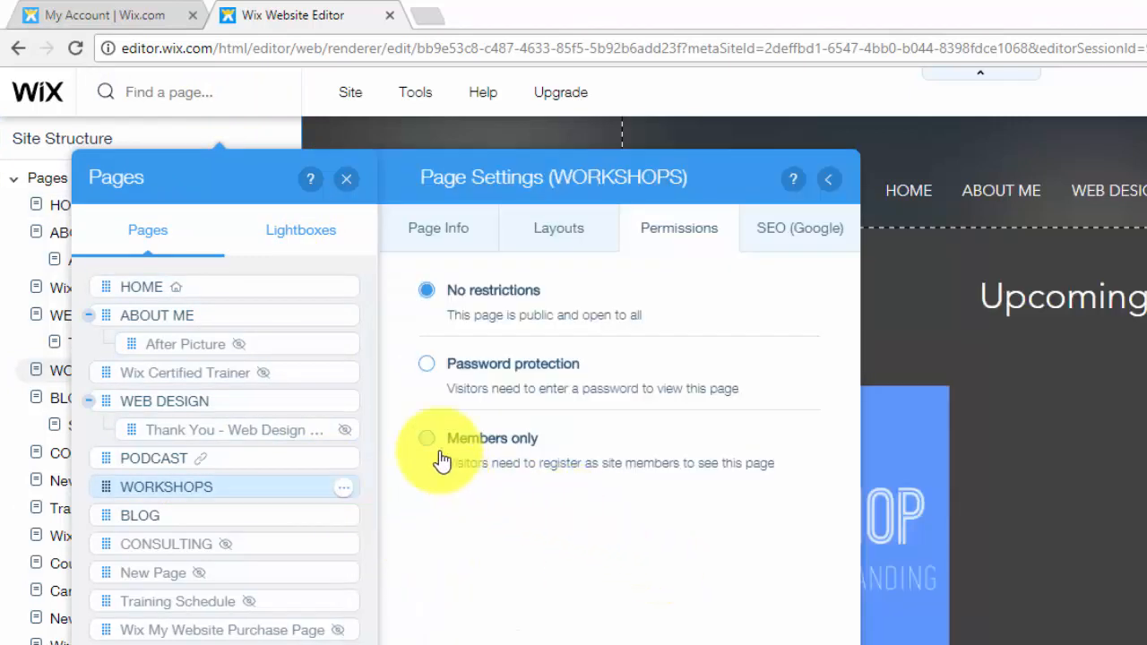
pyautogui.moveTo(529, 475)
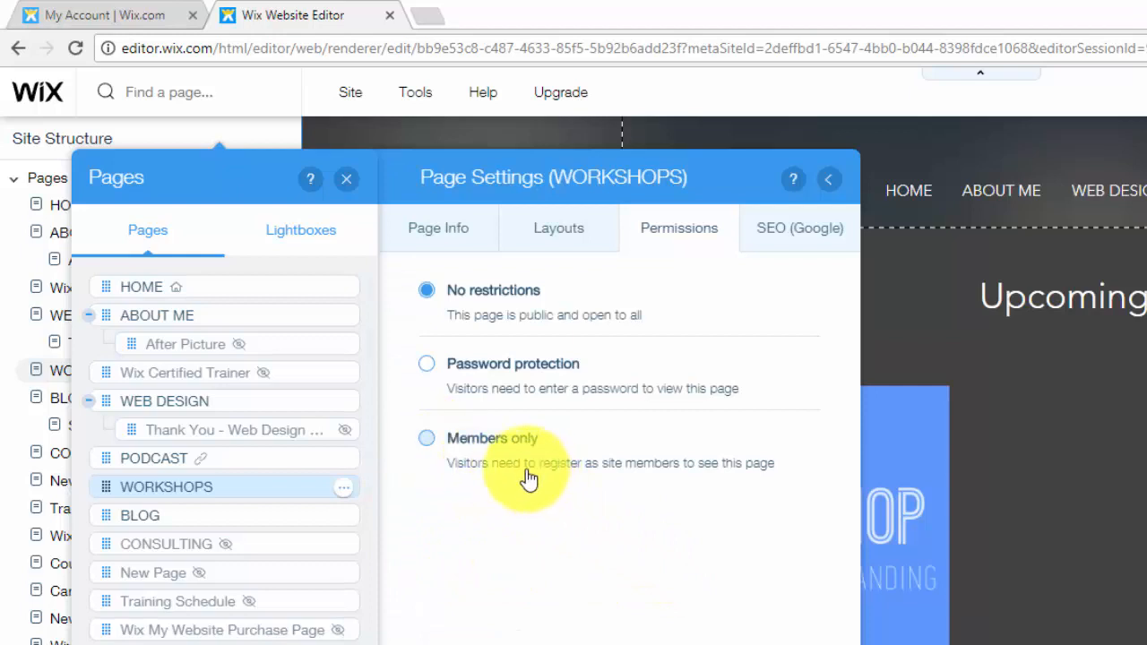
pyautogui.moveTo(710, 470)
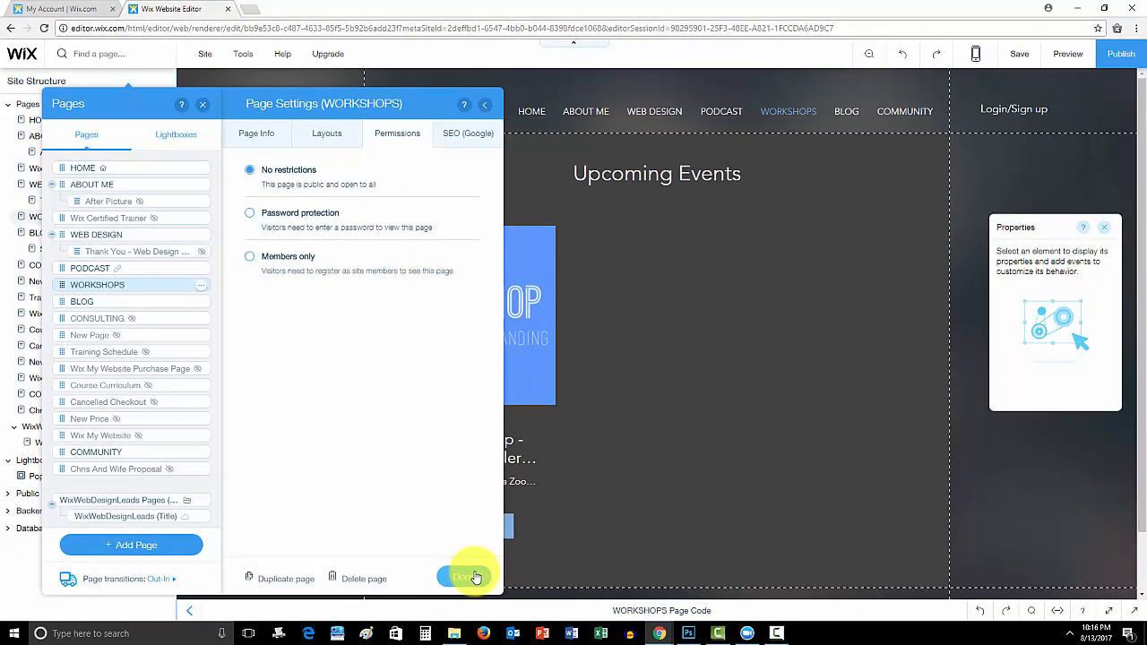
pyautogui.click(464, 578)
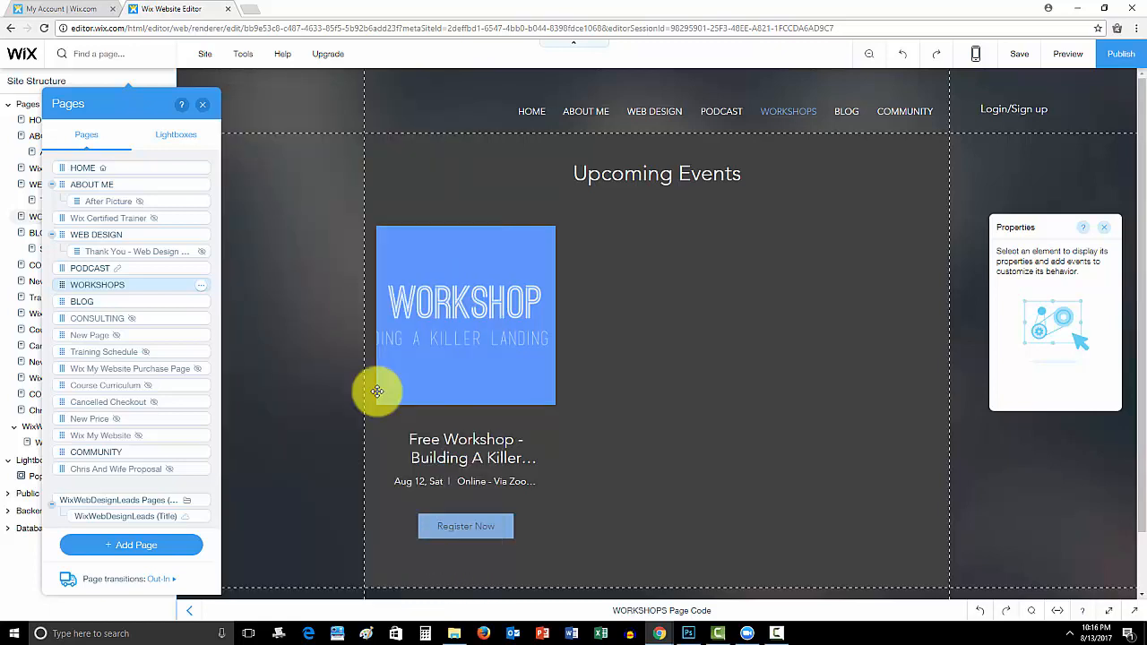
# Step: Return the editor to the HOME page from the Pages panel
pyautogui.click(201, 103)
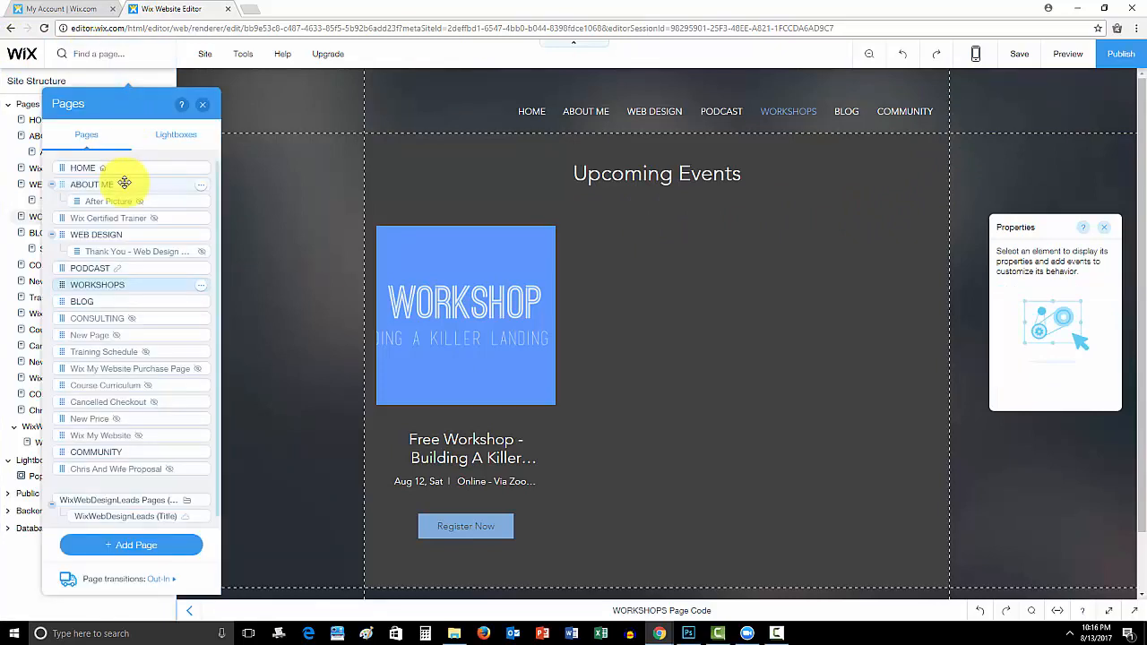
pyautogui.click(82, 169)
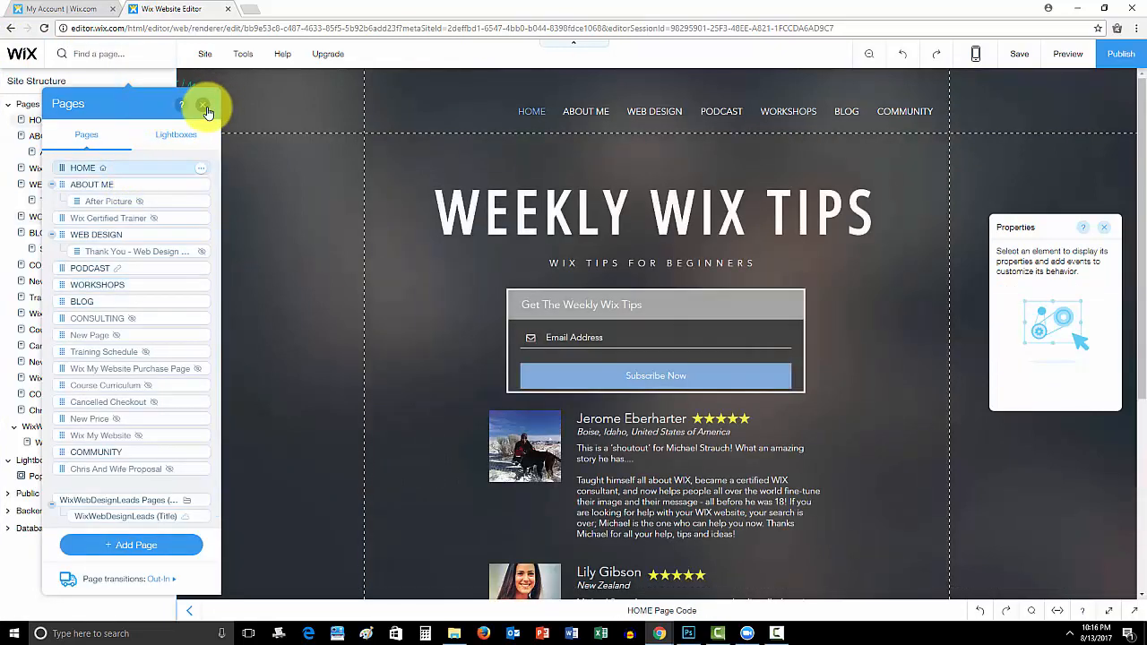
# Step: Close the Pages panel, leaving the HOME page and site structure showing
pyautogui.click(204, 104)
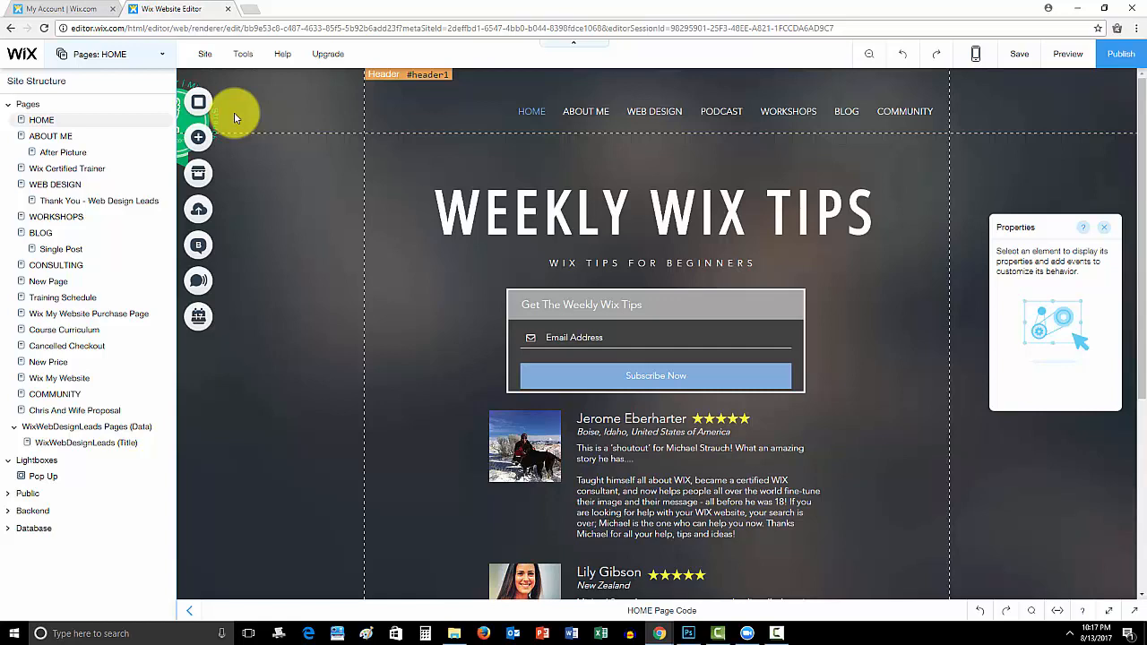
pyautogui.moveTo(940, 341)
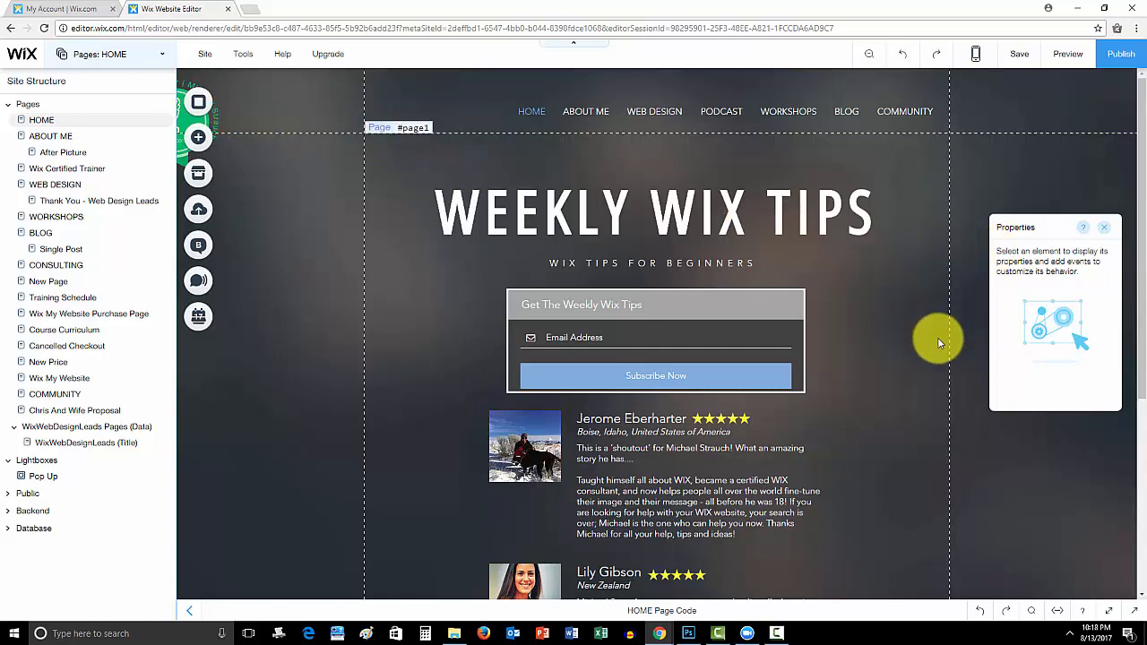
pyautogui.moveTo(954, 273)
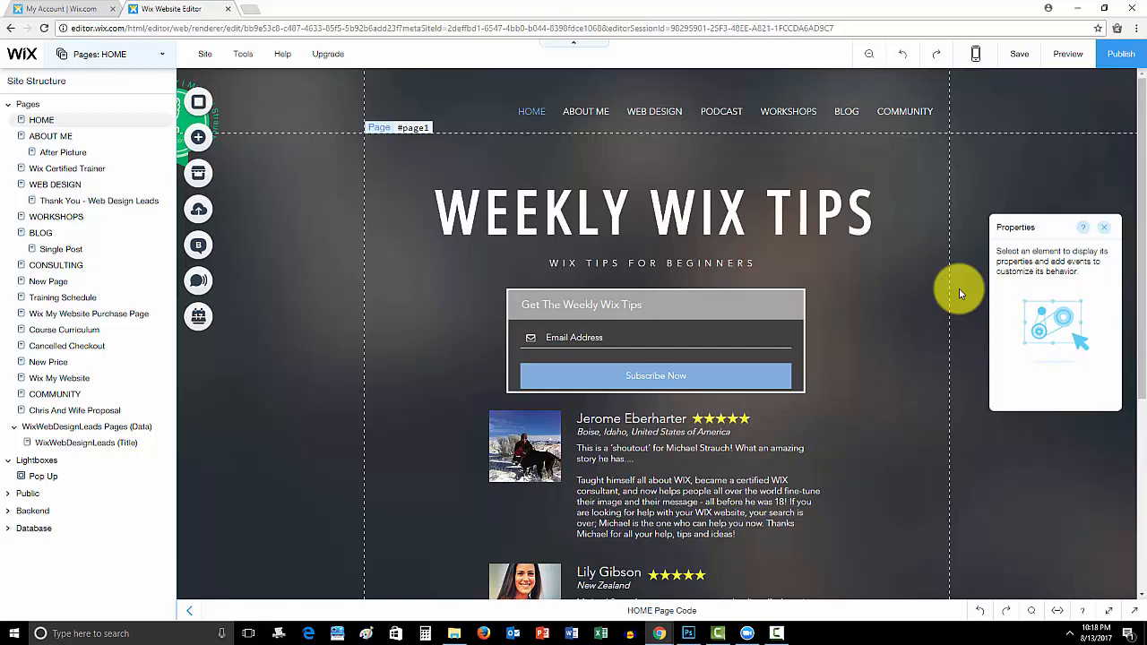
pyautogui.moveTo(914, 480)
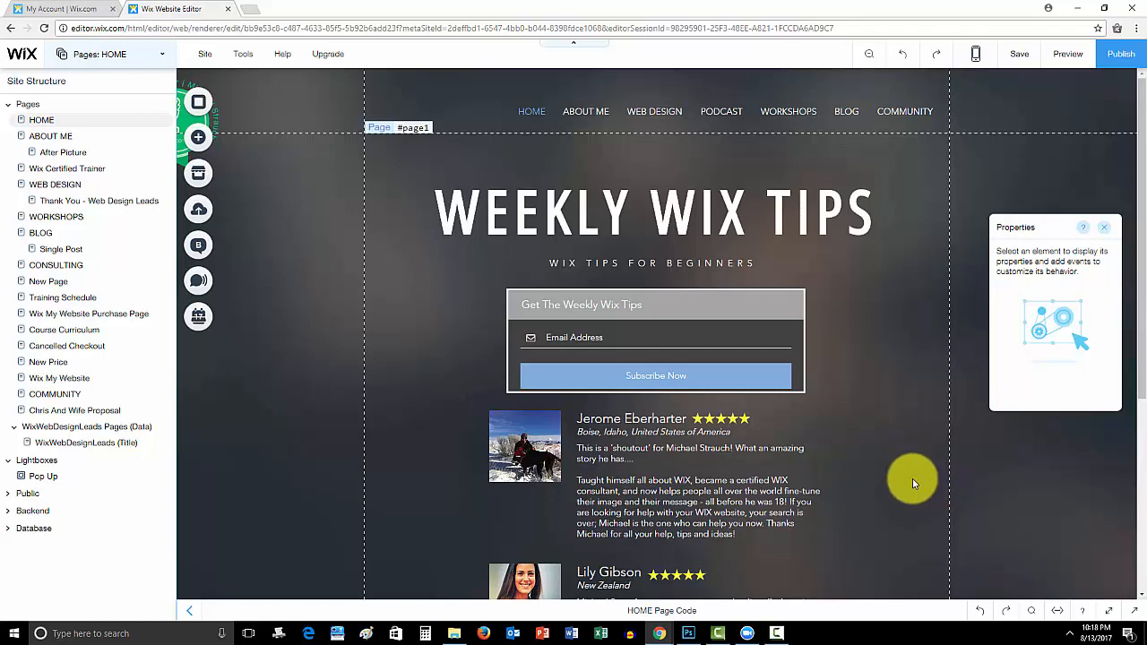